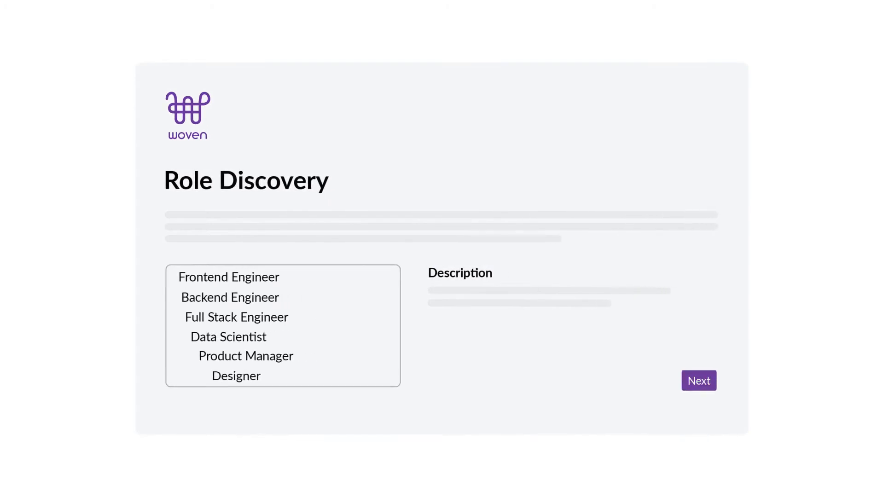
Pick the Frontend Engineer role with 0–2 years experience and accept the suggested scenarios
{"action": "left_click", "coordinate": [228, 277]}
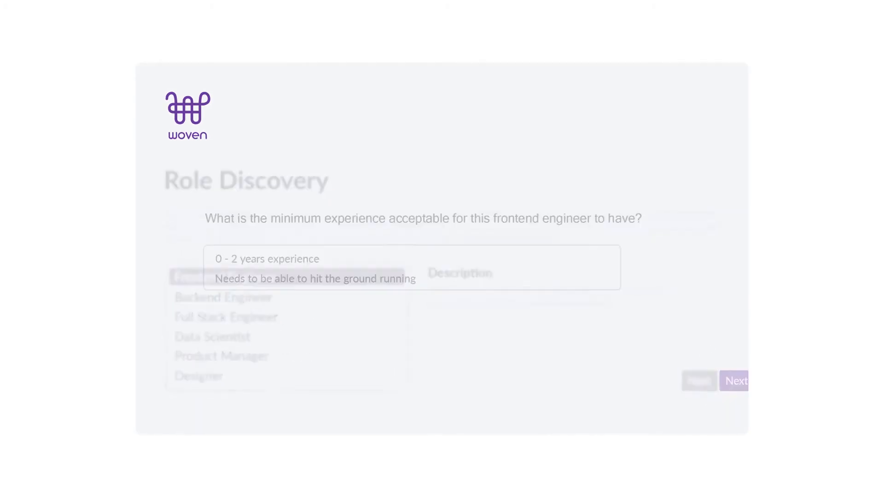
{"action": "left_click", "coordinate": [700, 380]}
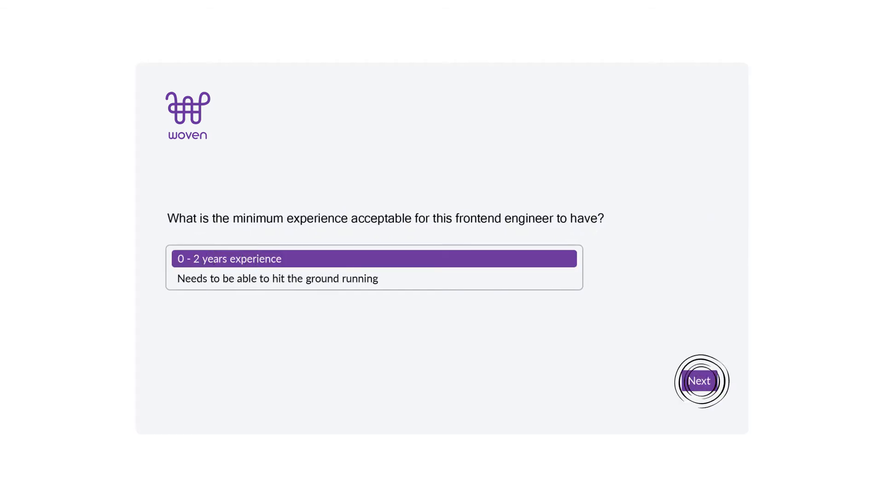
{"action": "left_click", "coordinate": [699, 381]}
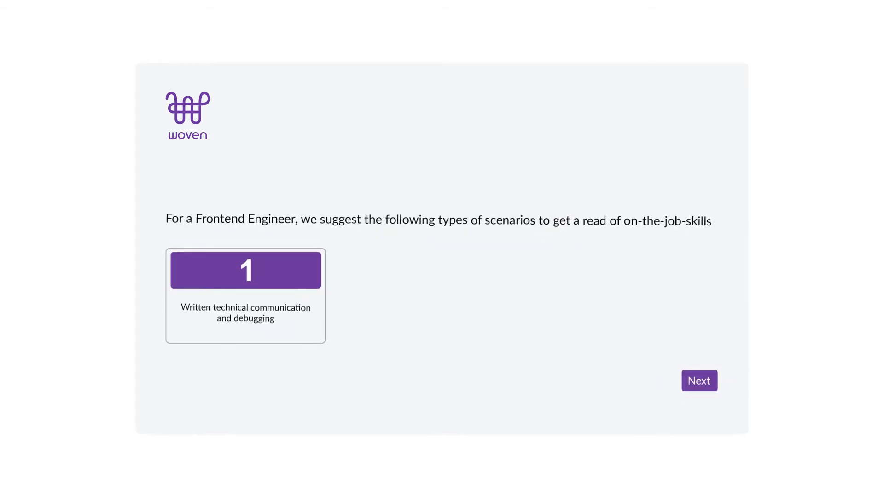
{"action": "left_click", "coordinate": [699, 381]}
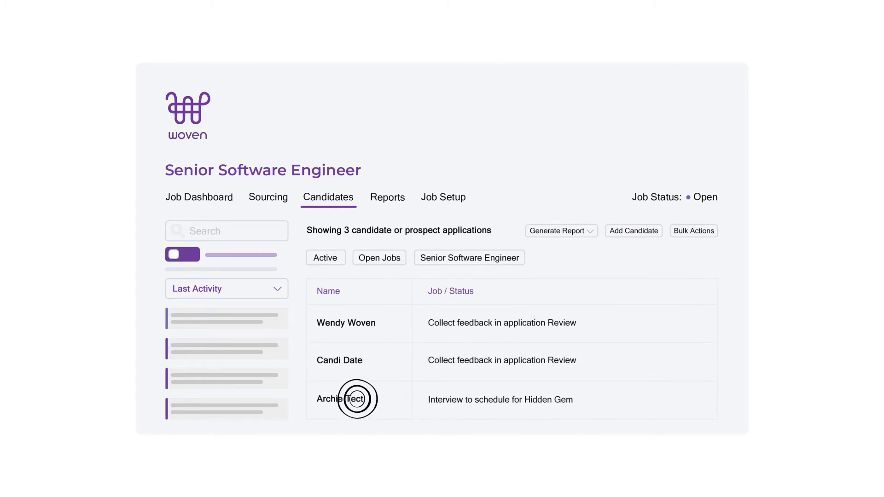
{"action": "mouse_move", "coordinate": [671, 400]}
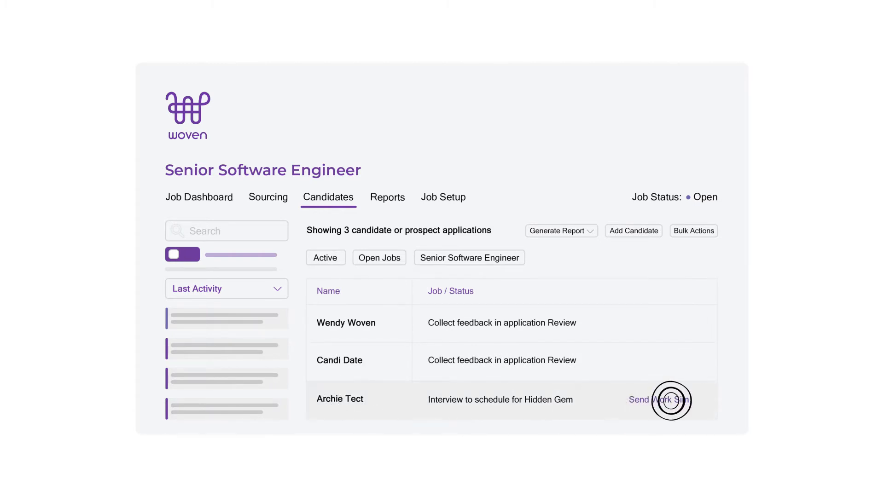
Send a work simulation to the third candidate, whose Hidden Gem interview is unscheduled
{"action": "left_click", "coordinate": [661, 400]}
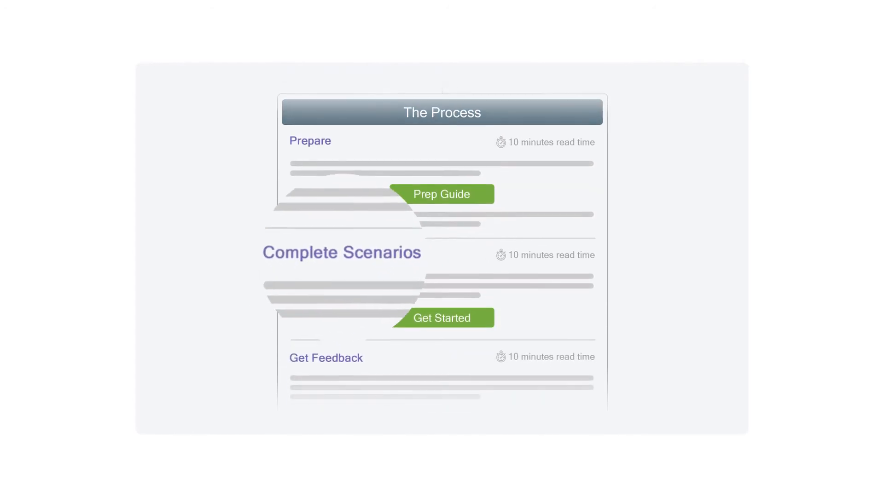
Start the Complete Scenarios stage and launch the Debugging a System Issue challenge
{"action": "left_click", "coordinate": [441, 314]}
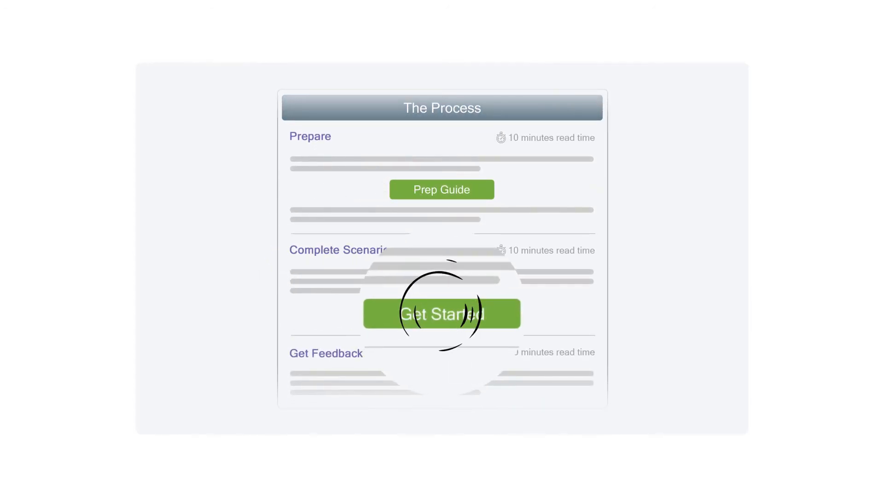
{"action": "left_click", "coordinate": [441, 314]}
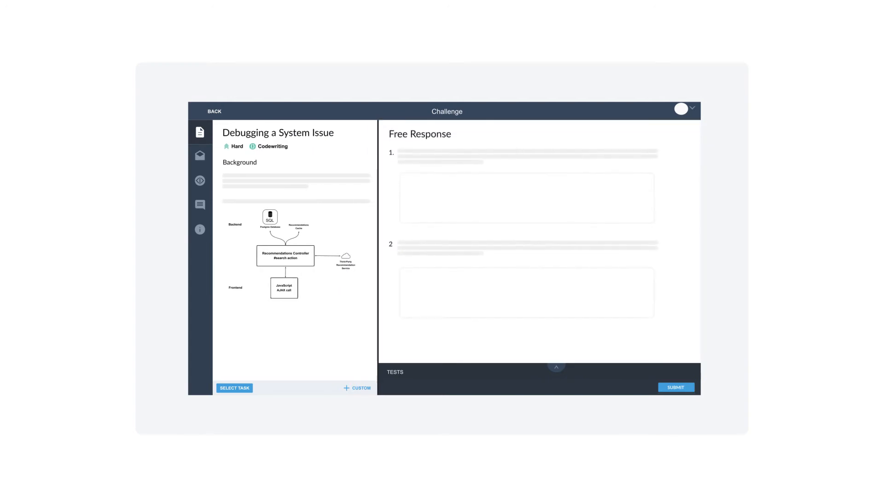
Type 'The backend ar' into the first free-response answer box
{"action": "type", "text": "The backend ar"}
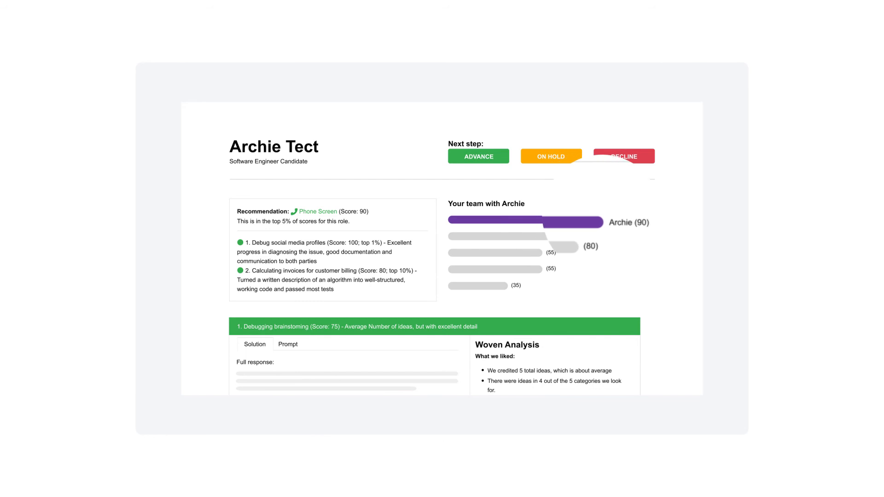
Scroll Archie Tect's report down to the Woven Analysis and back to the summary
{"action": "scroll", "scroll_direction": "down", "scroll_amount": 3}
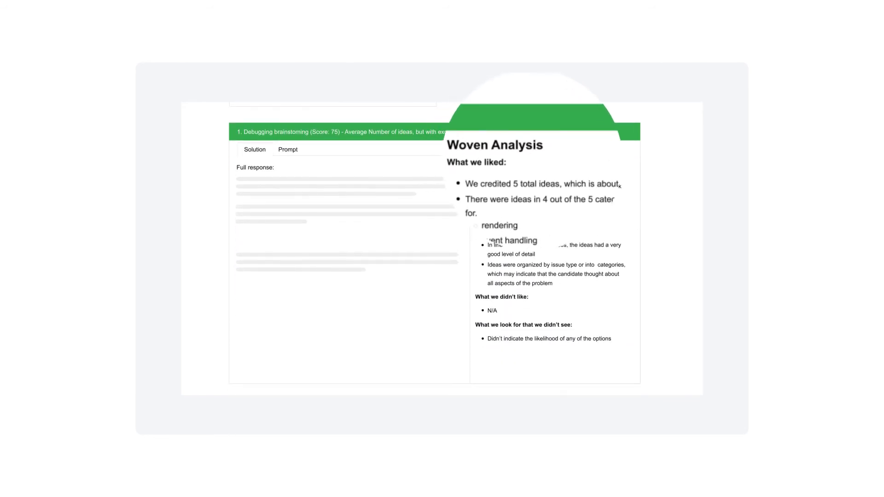
{"action": "scroll", "scroll_direction": "up", "scroll_amount": 3}
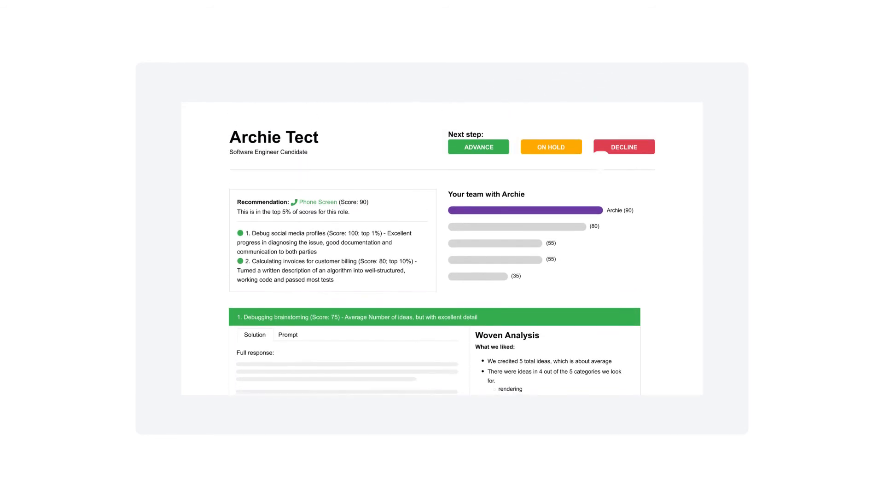